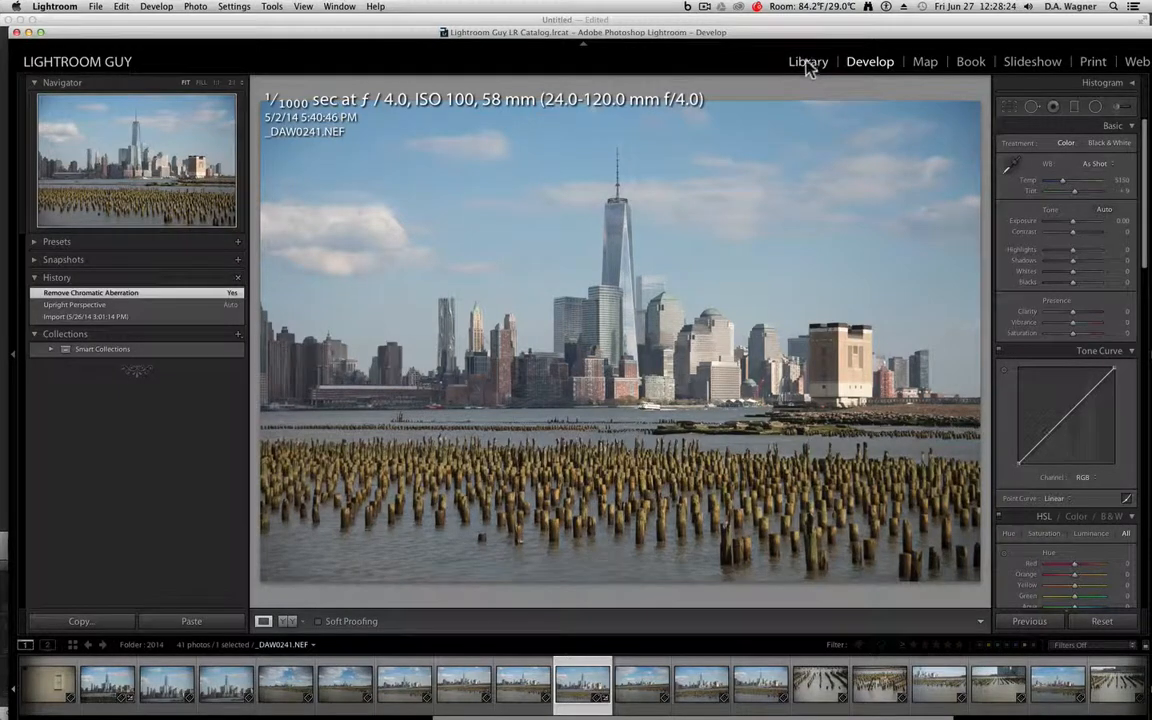
Switch from the skyline photo's editing view to the Library module grid.
left_click(808, 61)
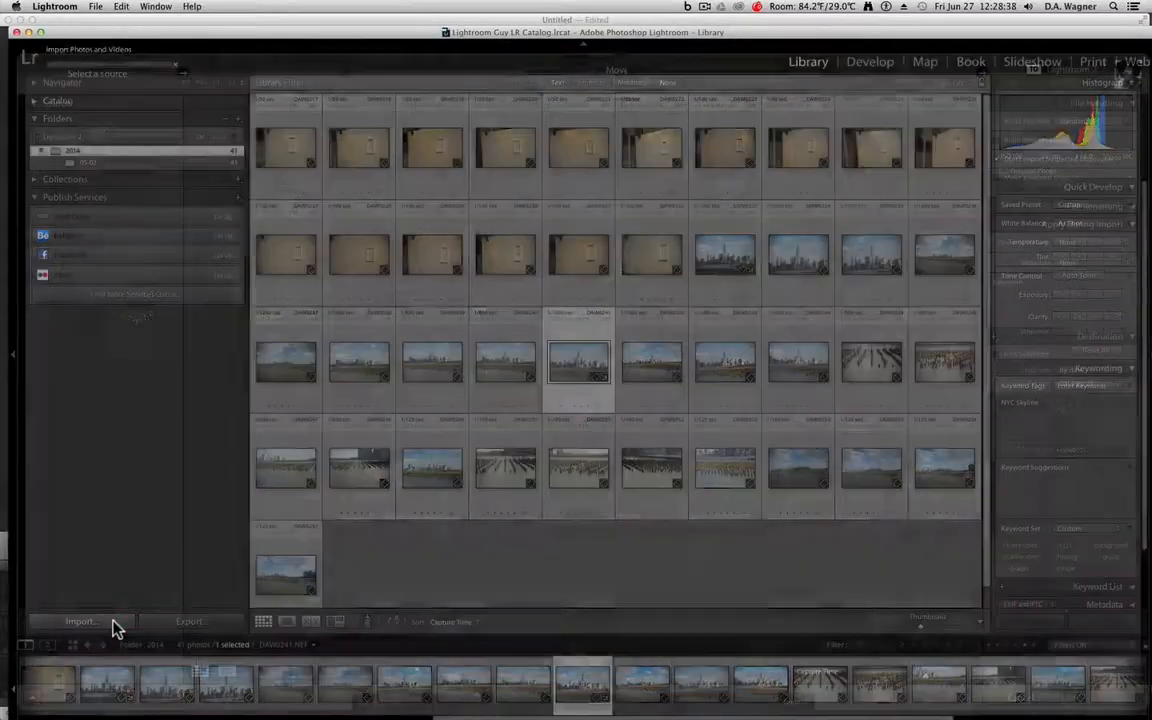
left_click(82, 621)
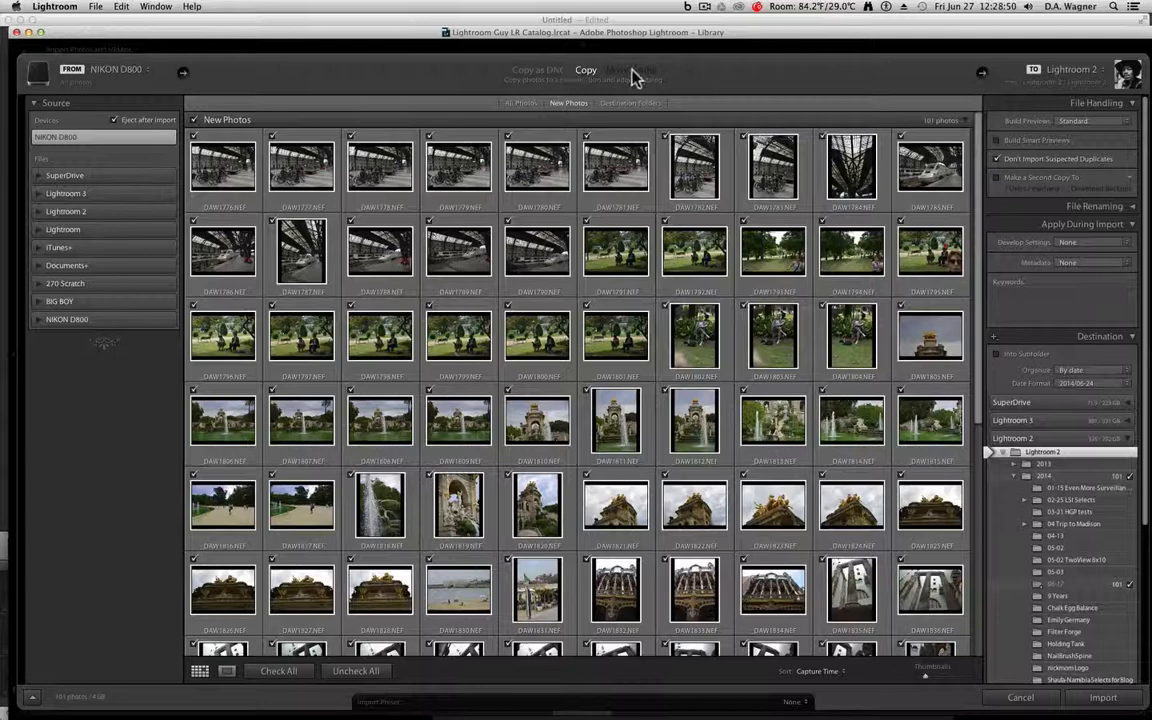
mouse_move(700, 75)
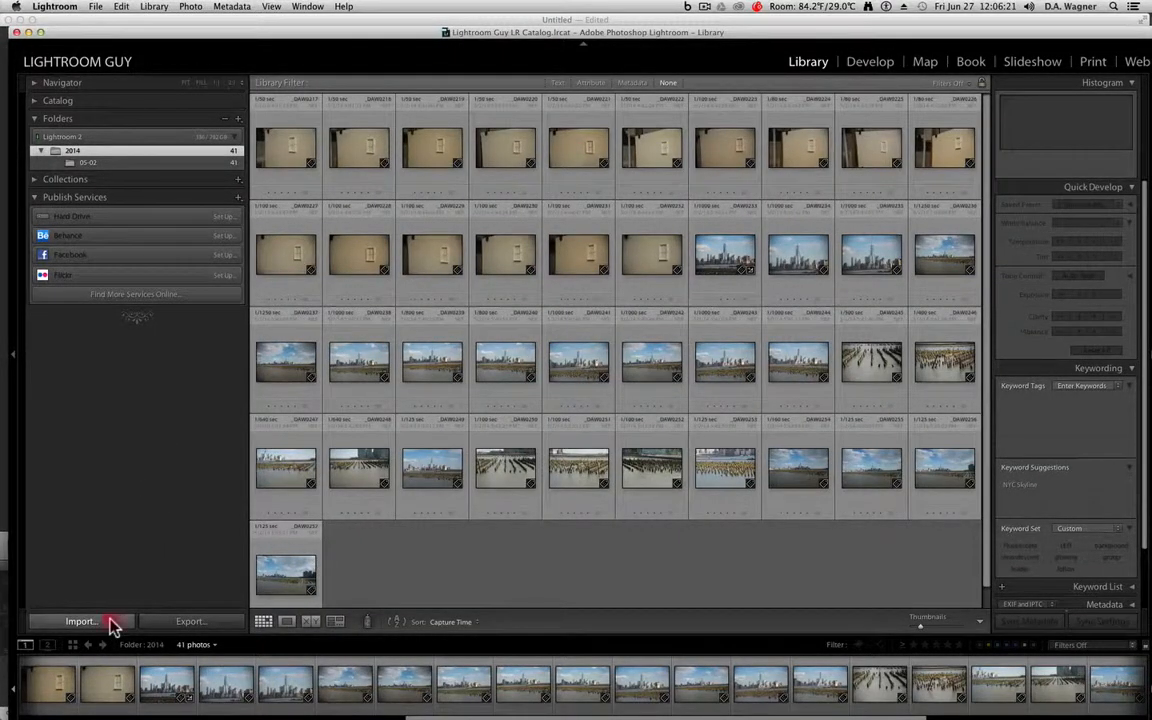
Open the Import window for the NIKON D800 card's photos.
left_click(80, 621)
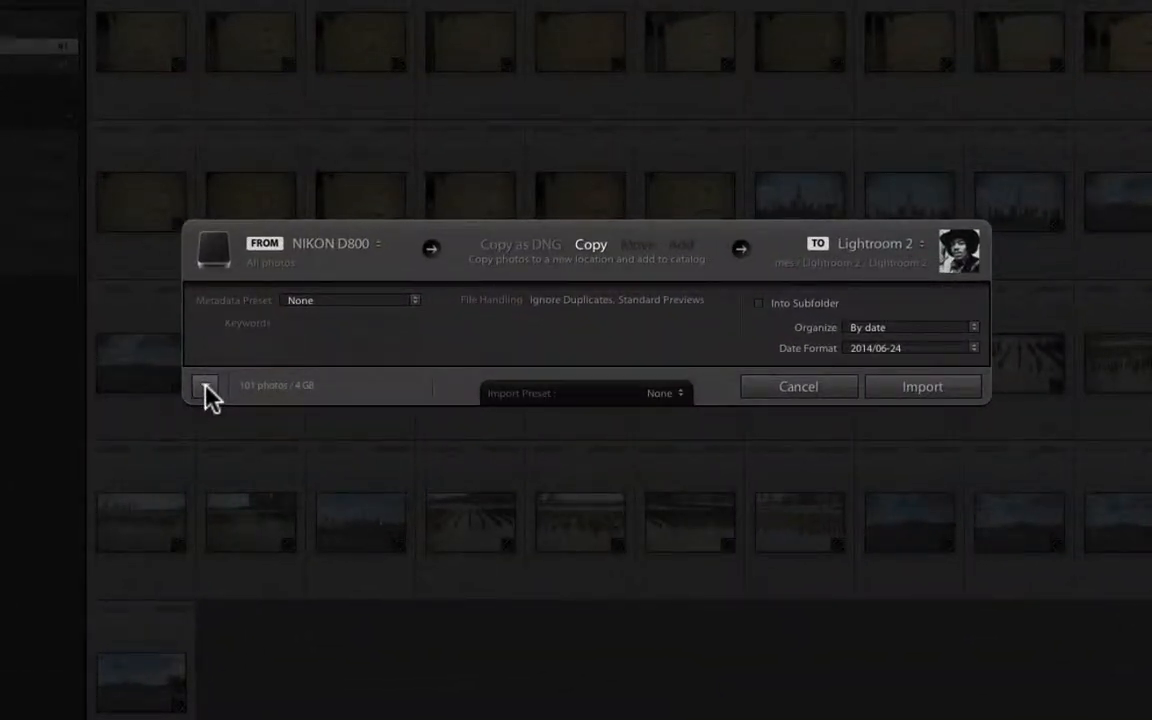
mouse_move(205, 387)
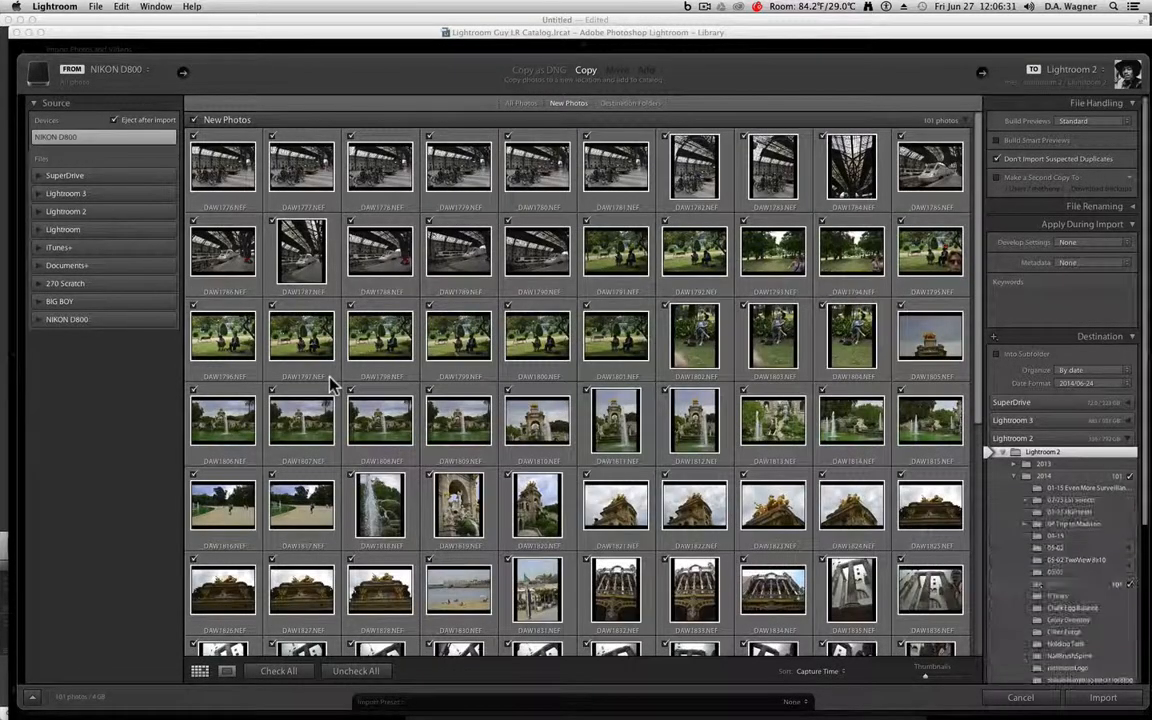
mouse_move(330, 385)
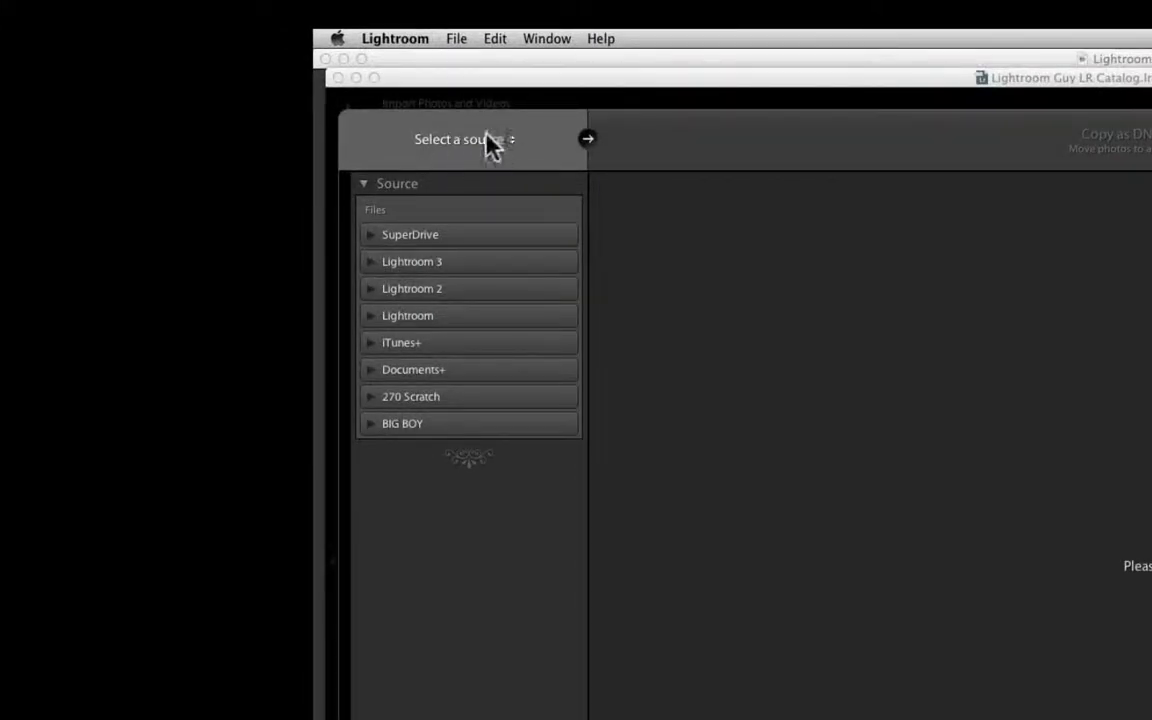
mouse_move(462, 173)
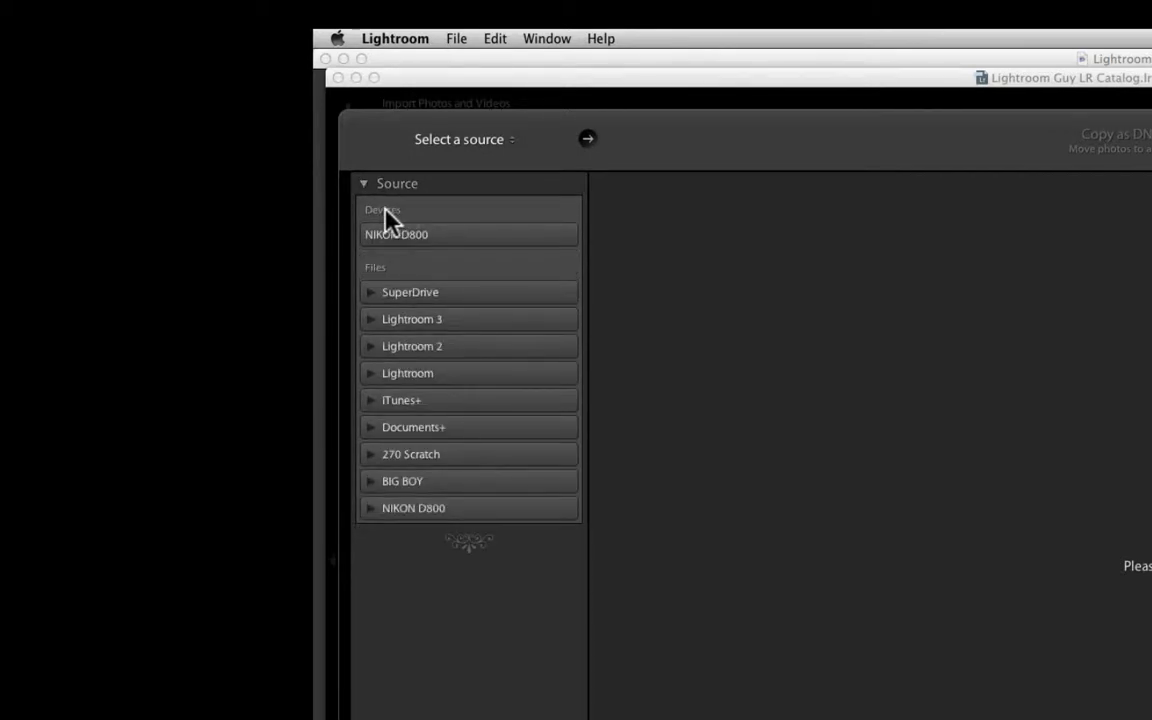
mouse_move(452, 230)
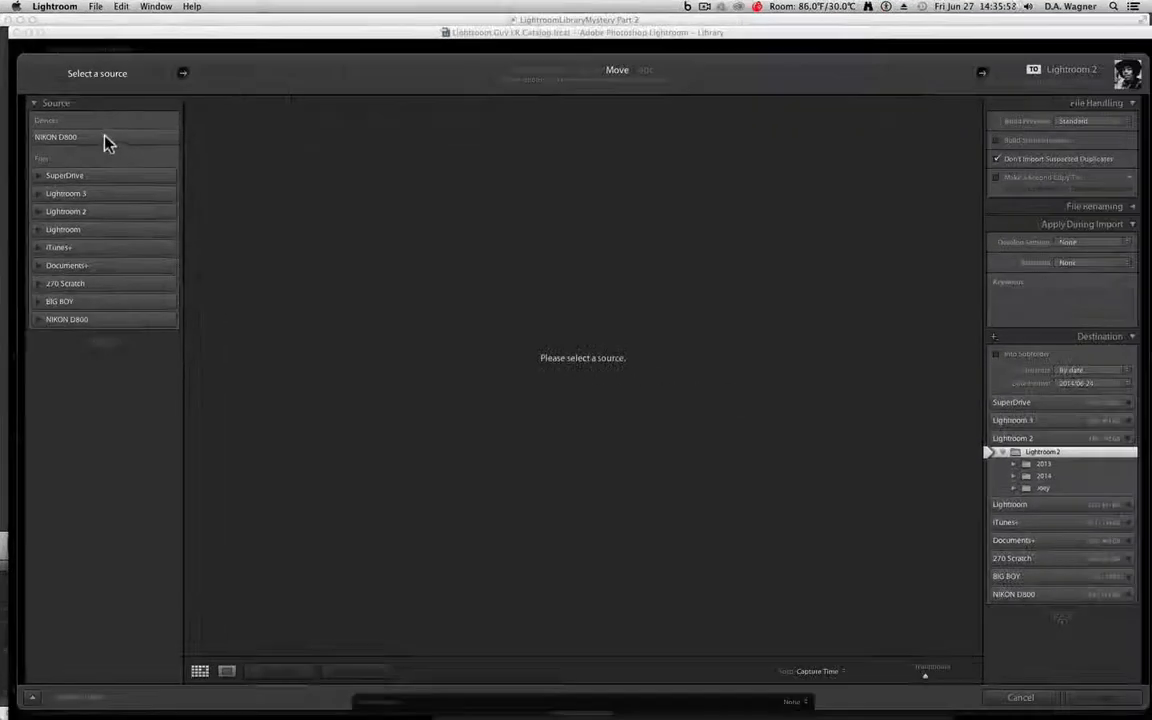
Select NIKON D800 under Devices as the import source.
left_click(55, 137)
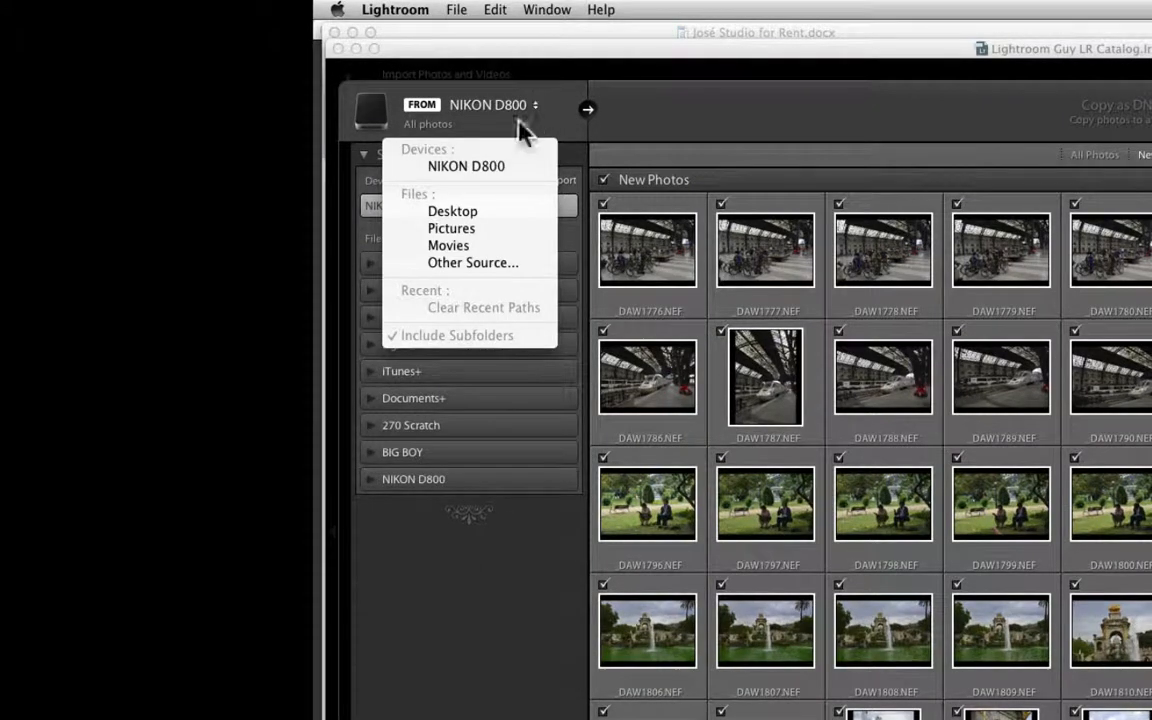
mouse_move(450, 228)
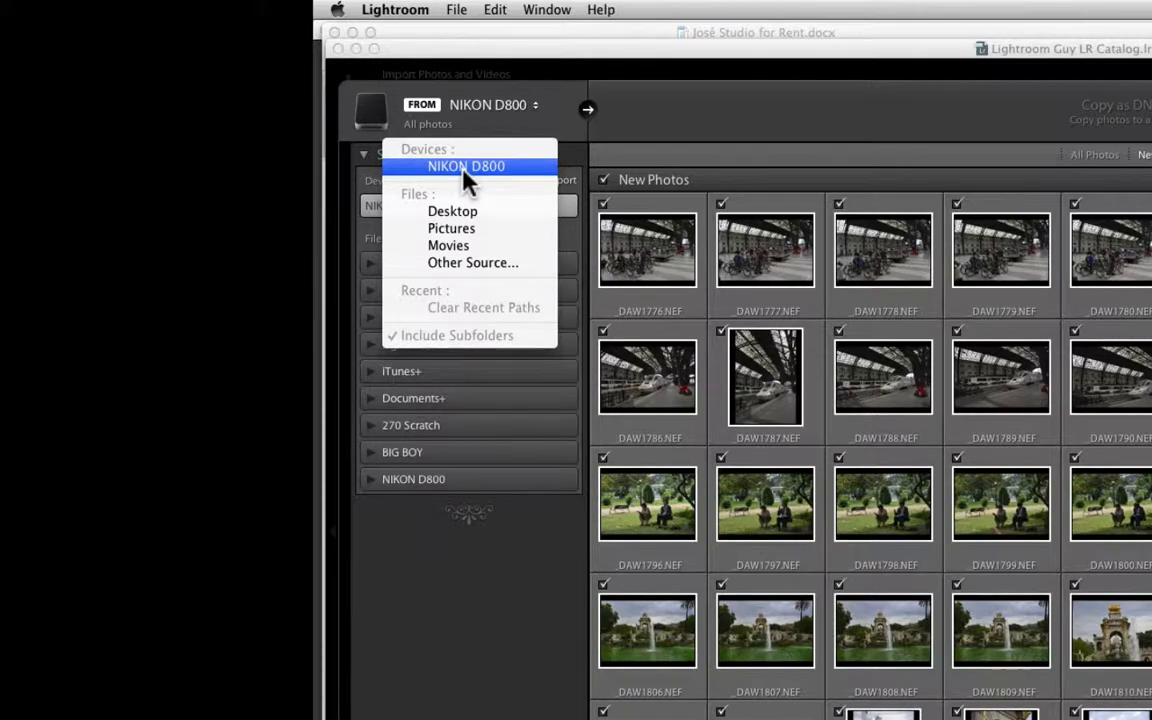
mouse_move(490, 183)
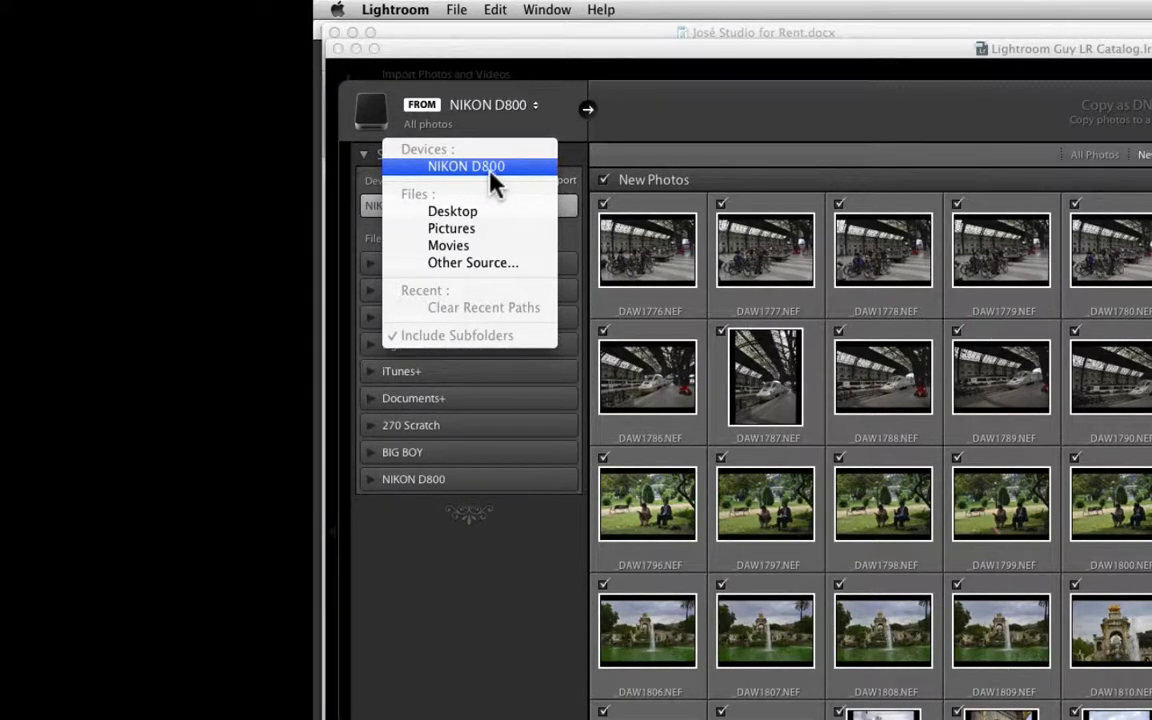
Choose NIKON D800 from the FROM source popup.
left_click(466, 166)
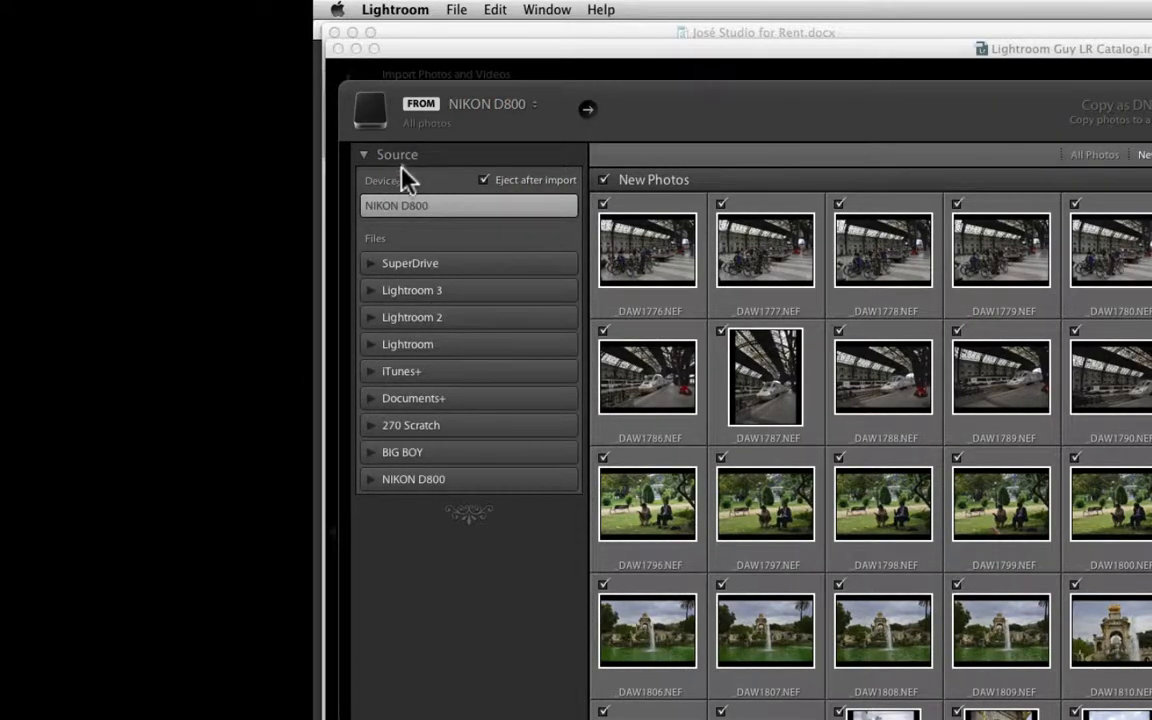
mouse_move(425, 172)
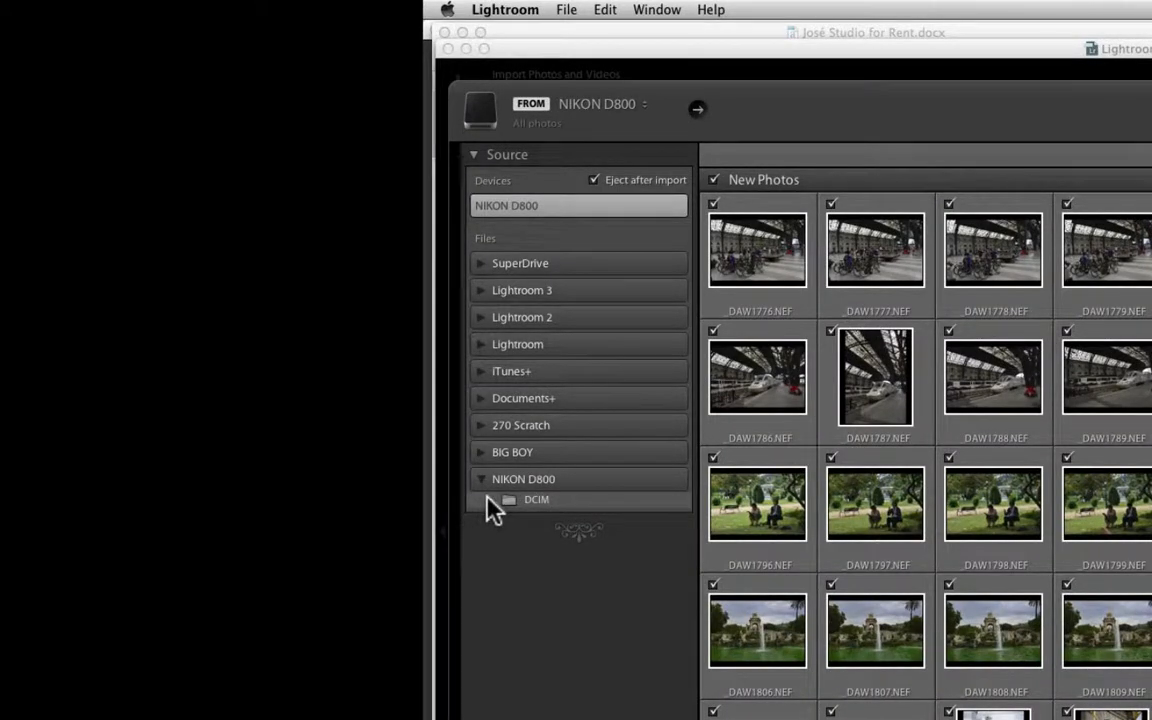
Expand DCIM on the card and pick the 102ND800 folder as source.
left_click(490, 499)
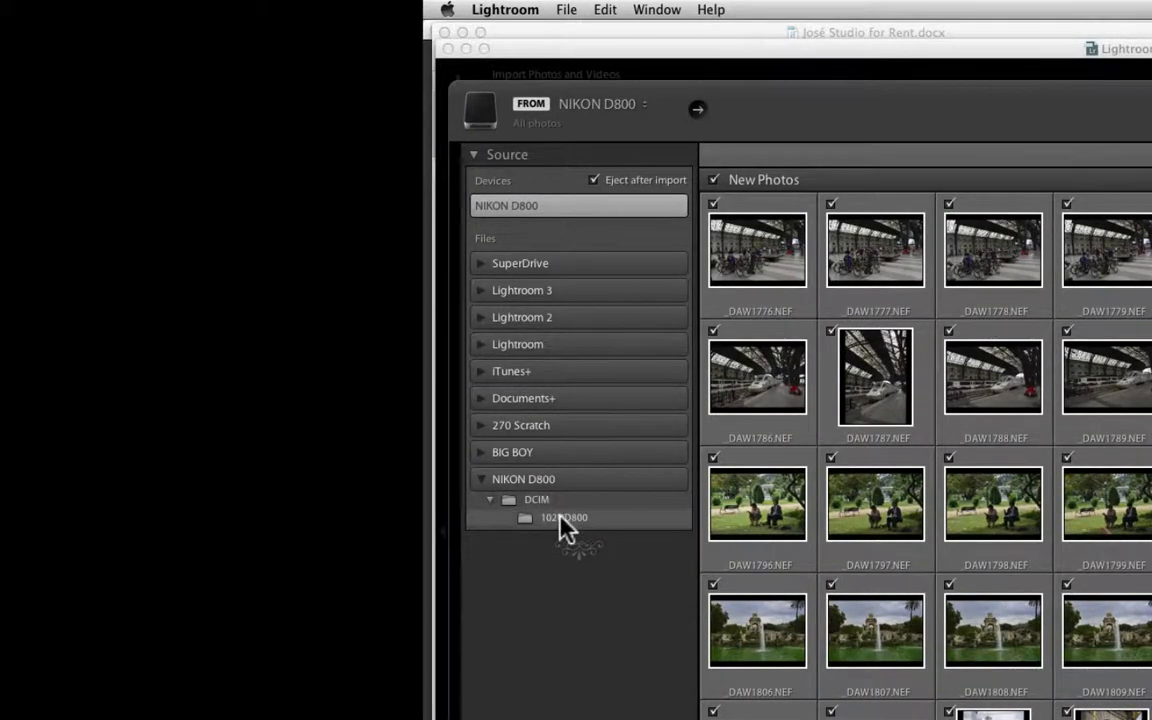
left_click(563, 517)
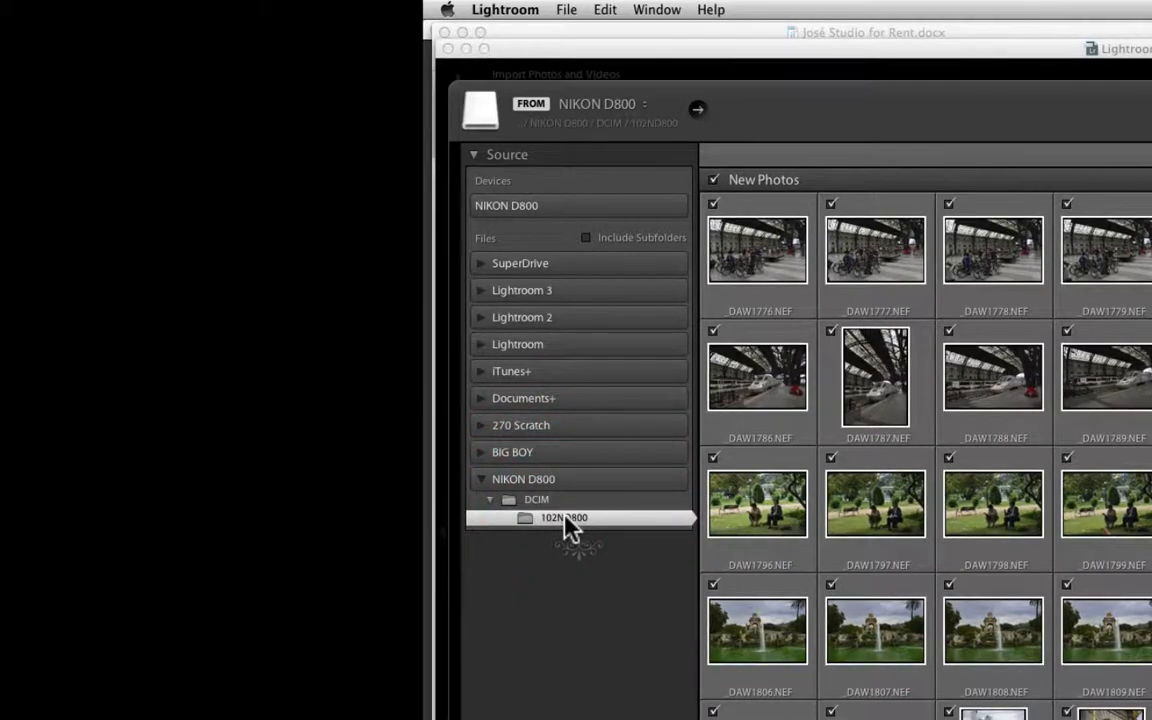
mouse_move(510, 270)
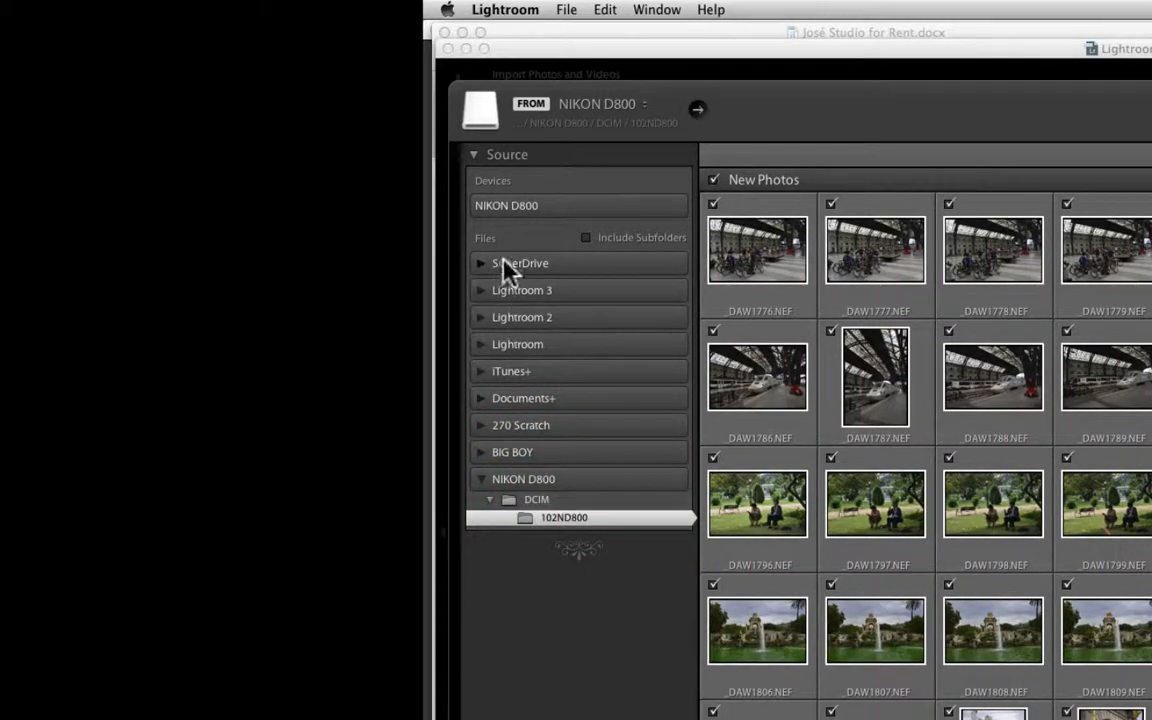
left_click(506, 205)
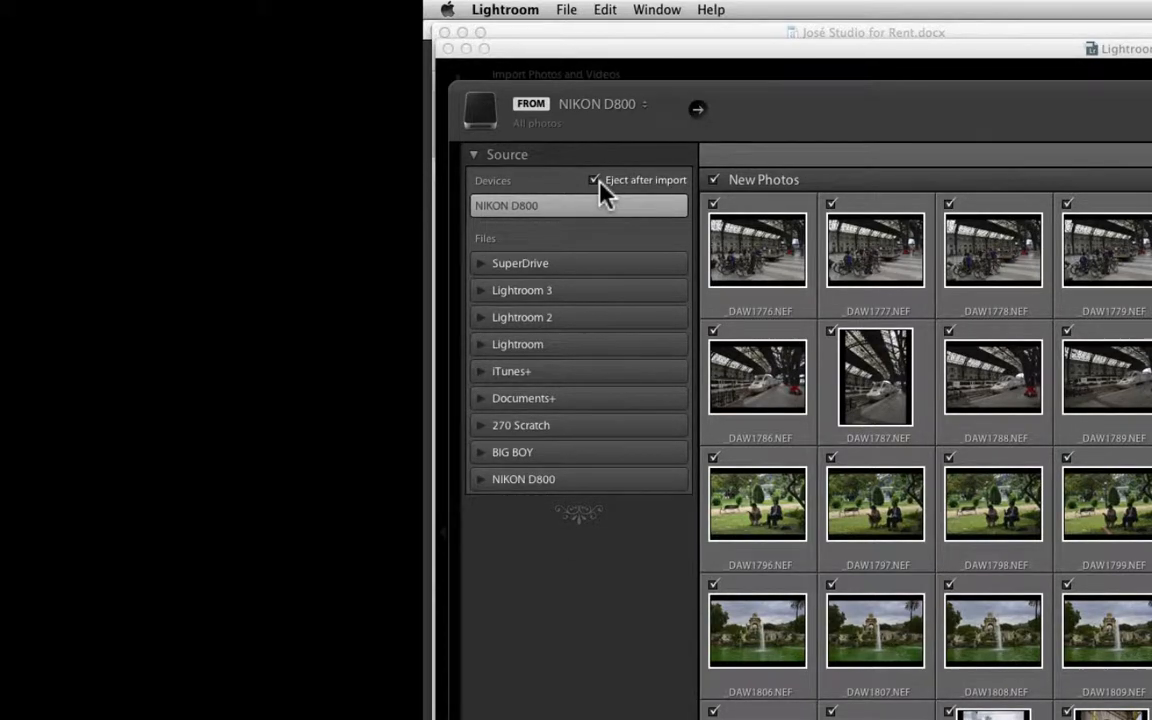
Tick Eject after import for the NIKON D800 card.
left_click(595, 180)
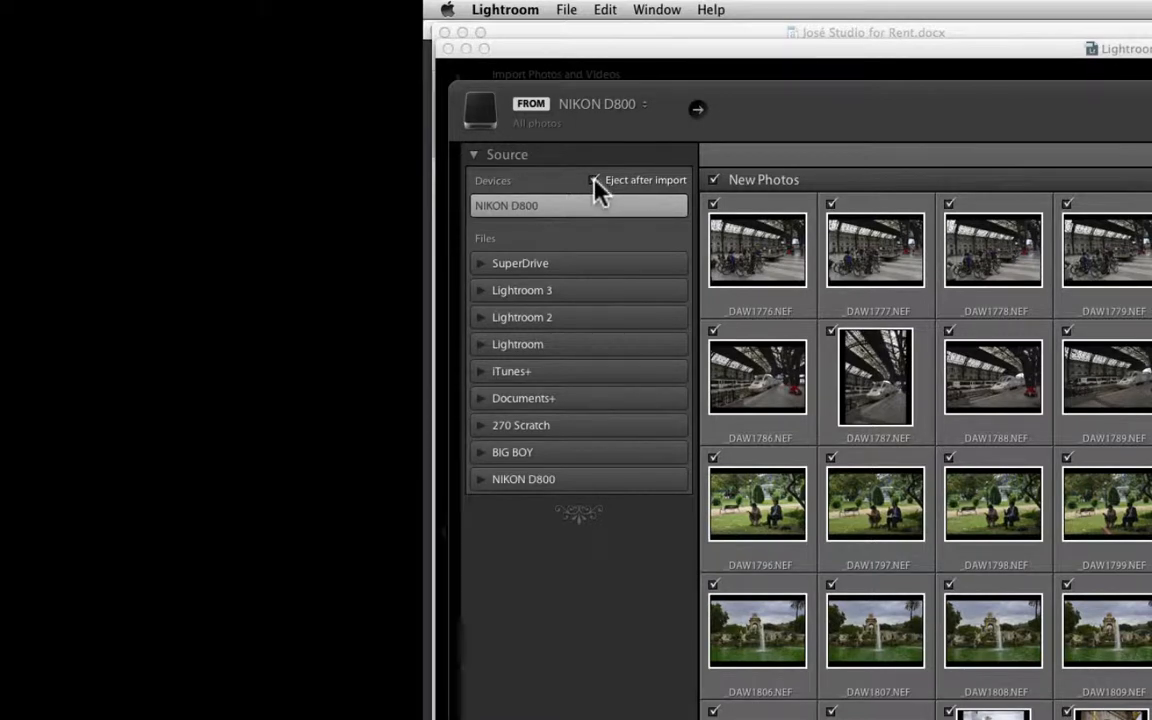